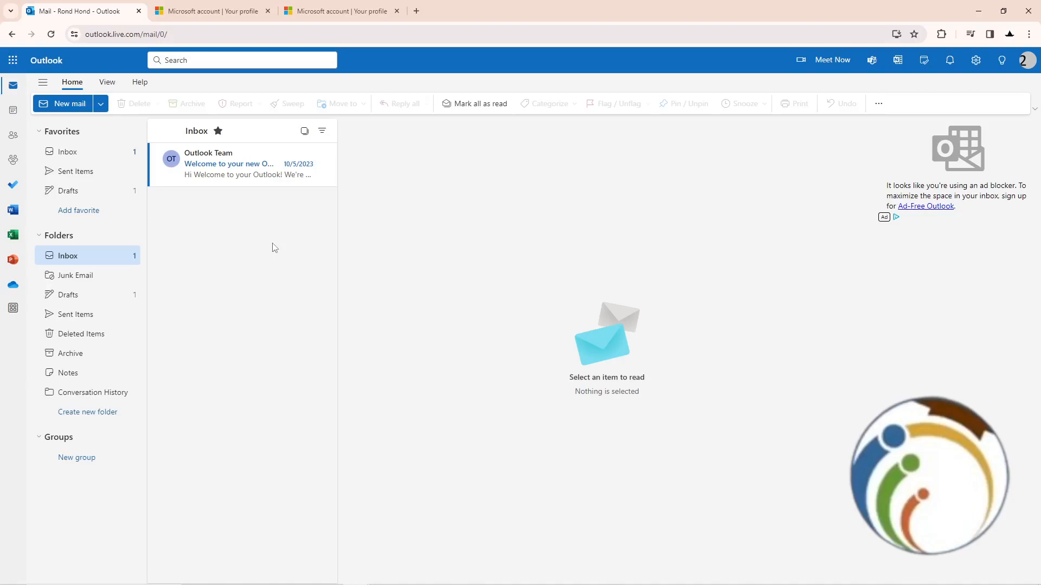
mouse_move(290, 230)
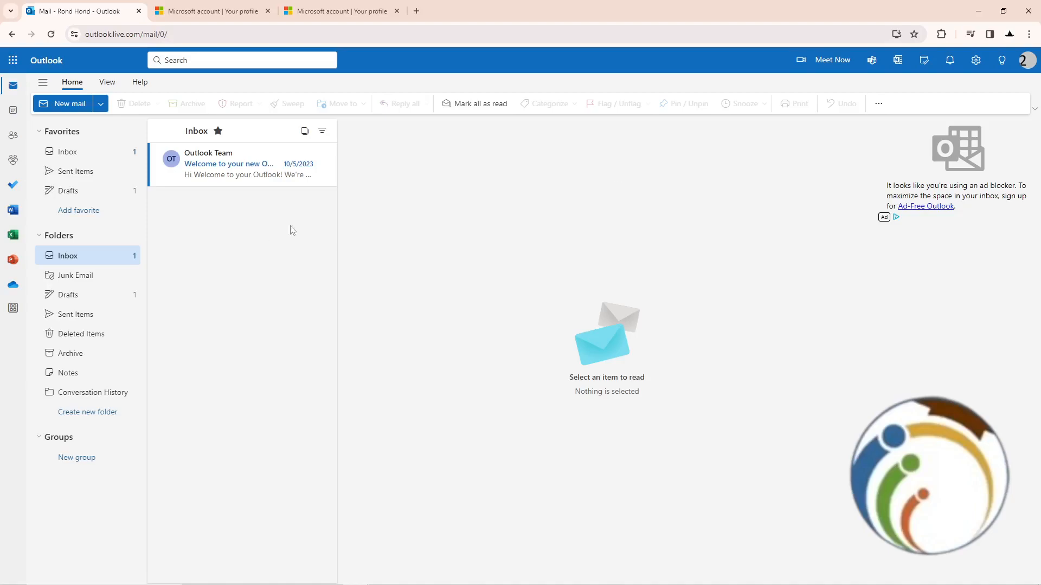
mouse_move(1025, 60)
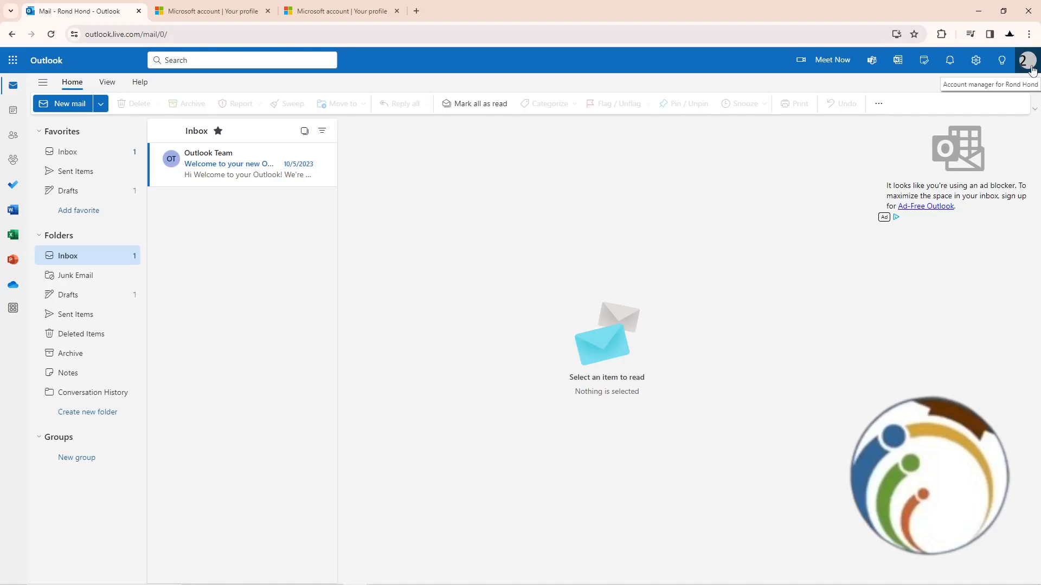
From the Outlook account menu, open the Microsoft account profile info editing form
click(212, 10)
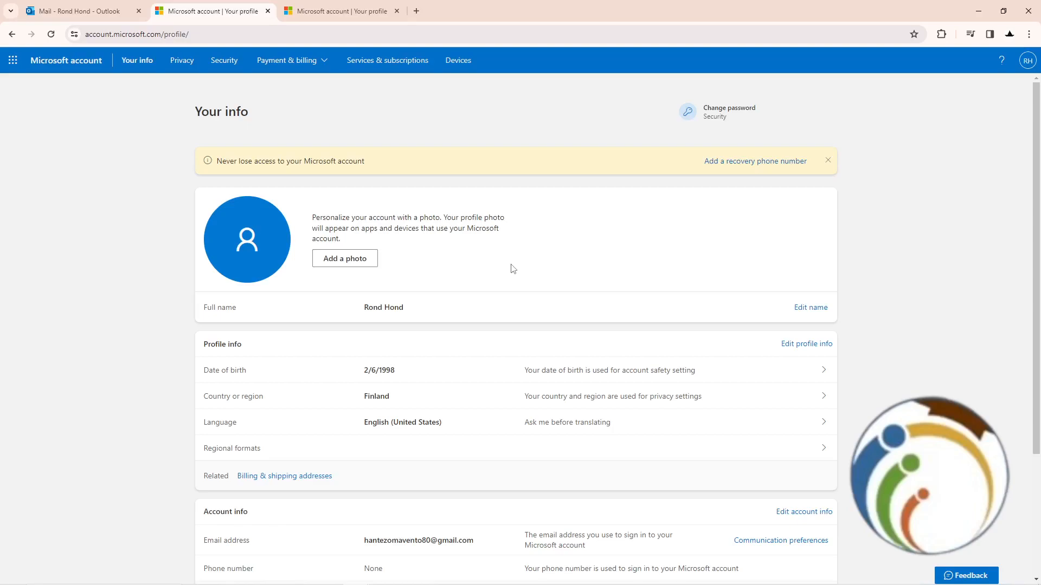
mouse_move(441, 149)
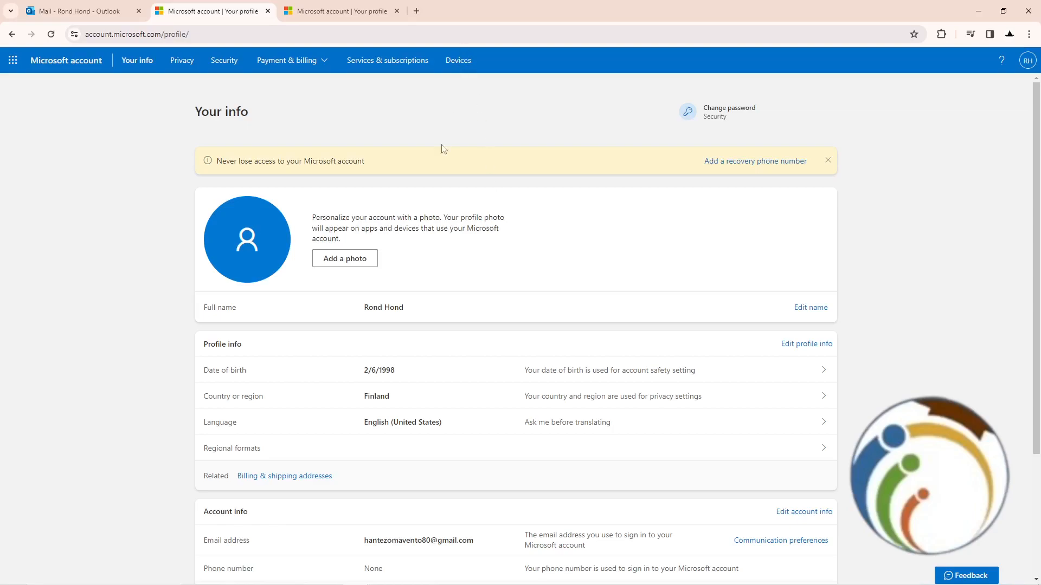
mouse_move(418, 76)
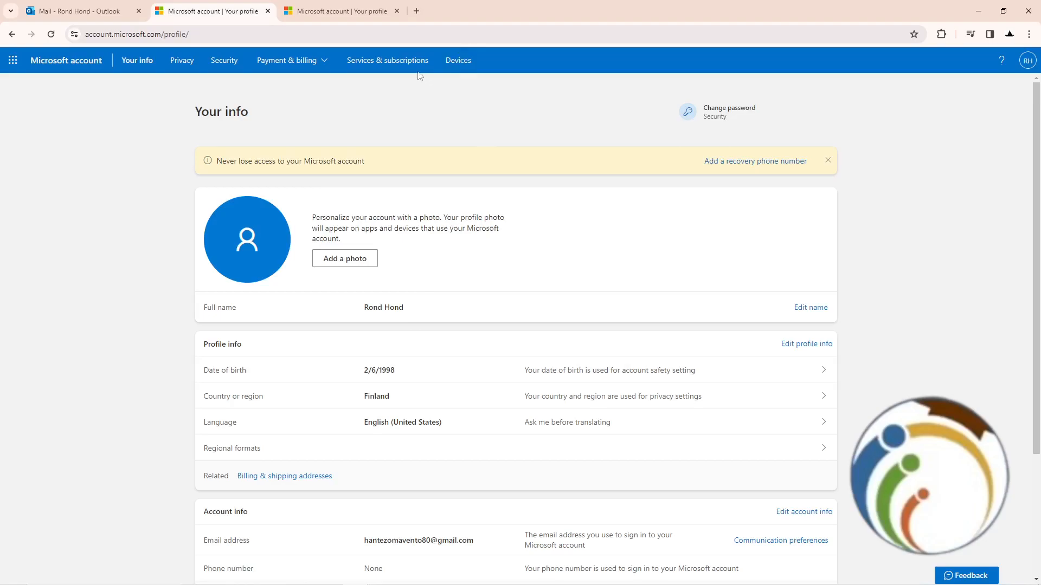
click(806, 343)
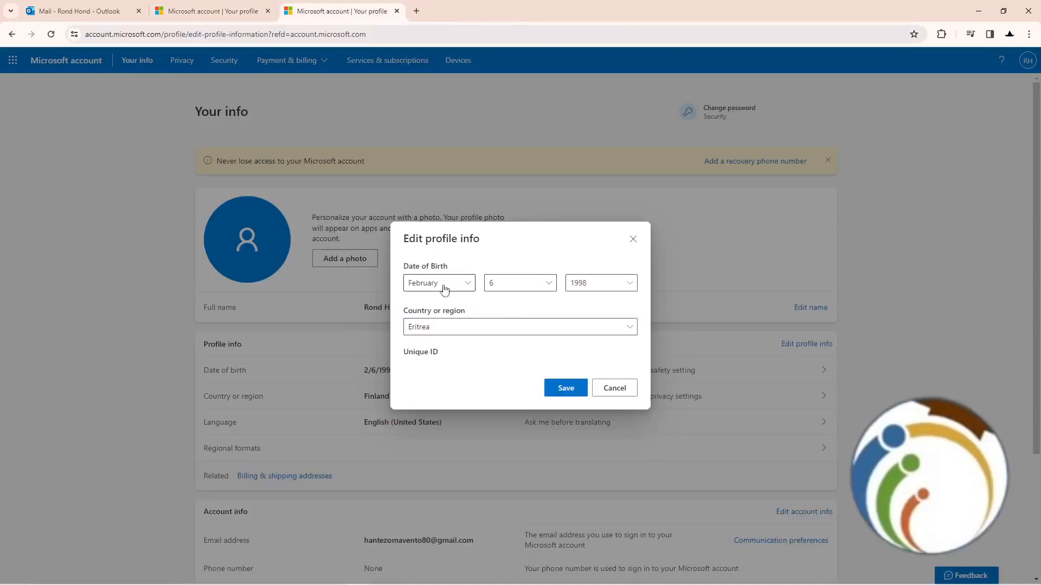
click(438, 283)
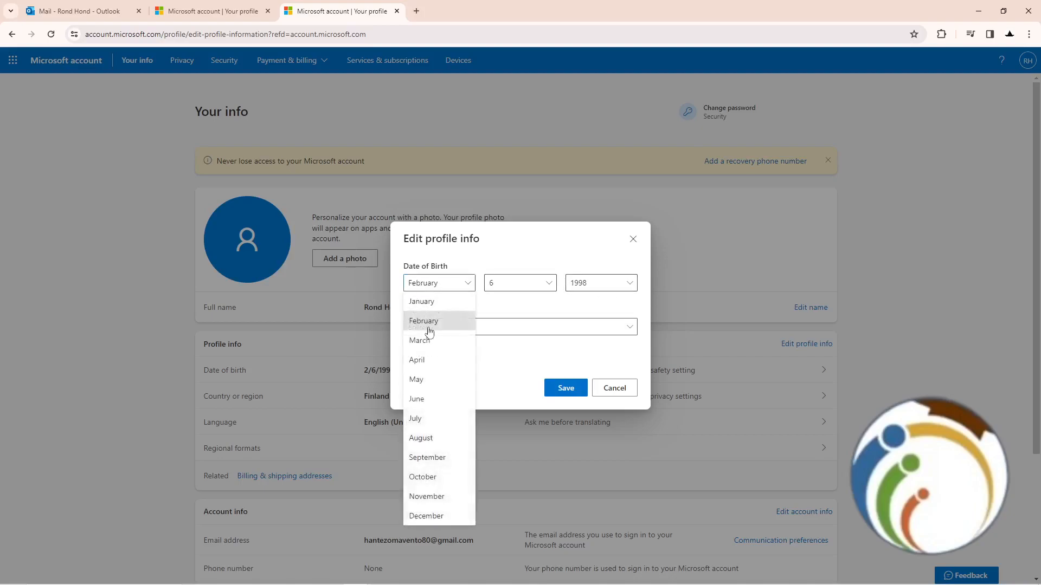
click(598, 282)
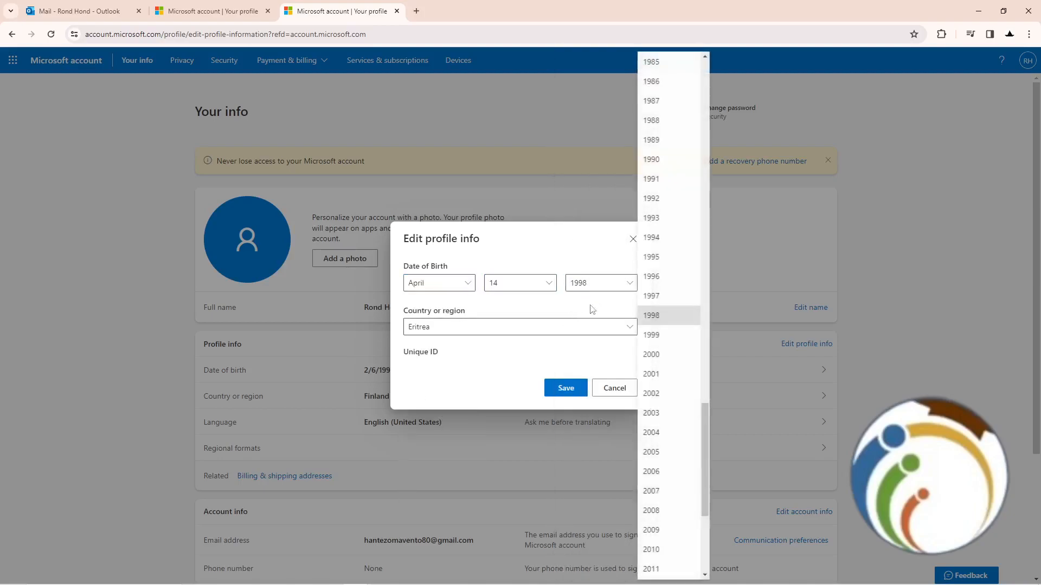
click(651, 276)
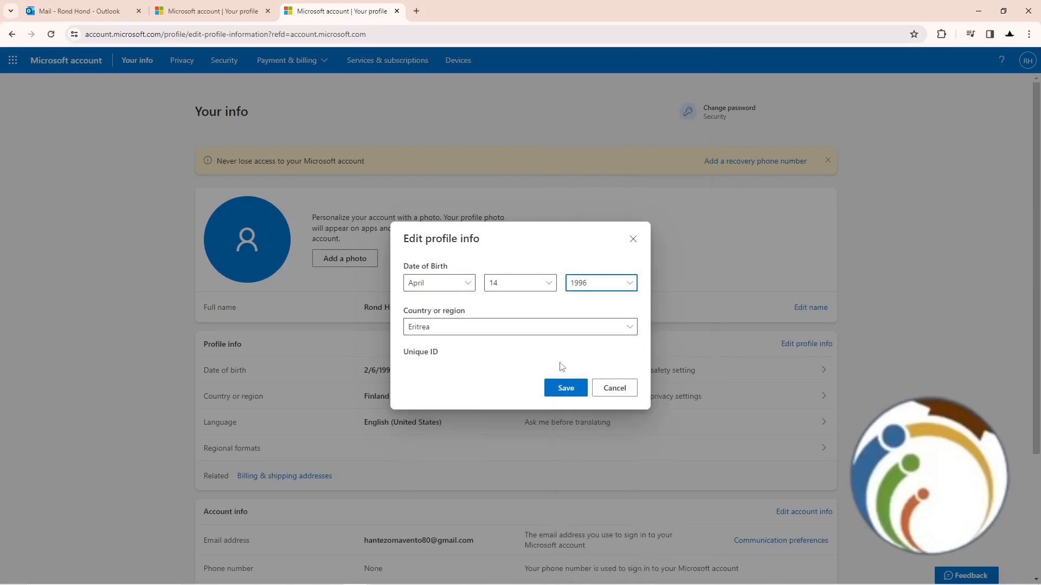
mouse_move(552, 410)
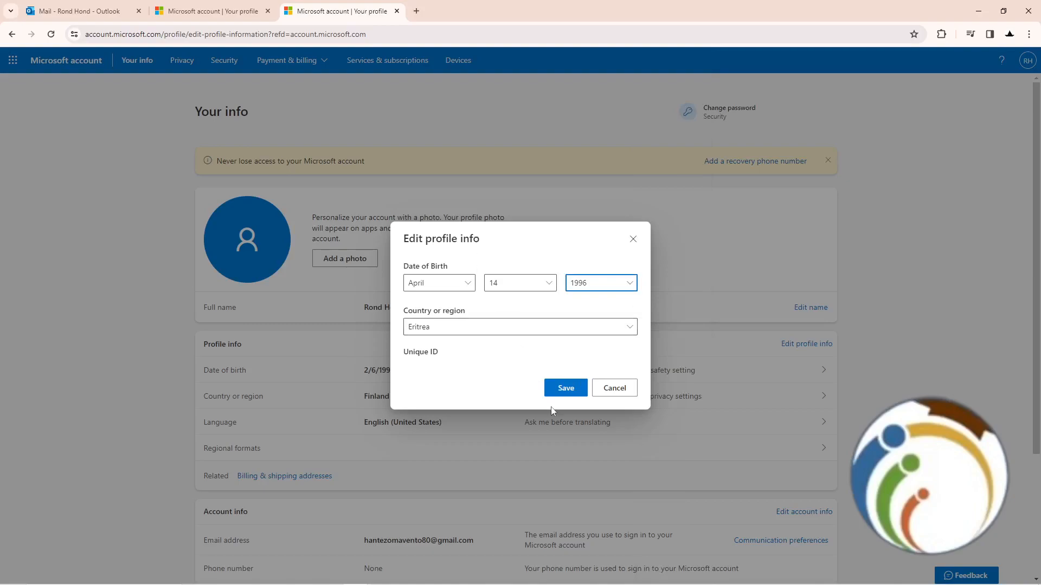